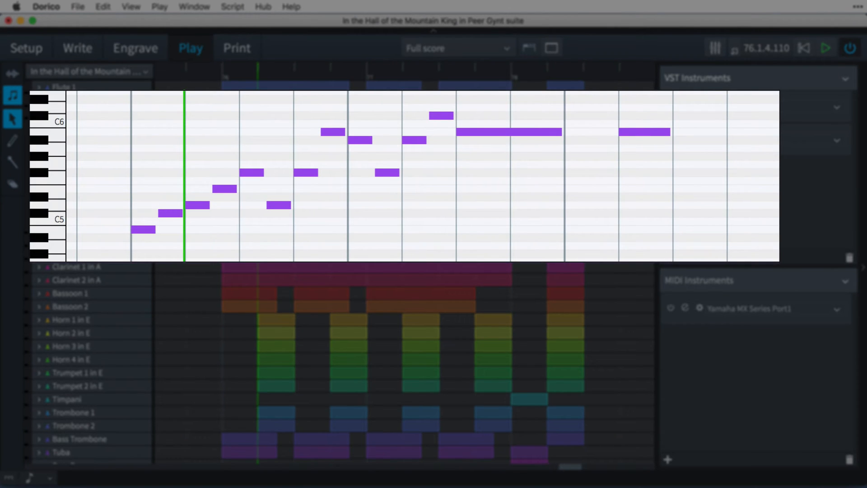
Select notes in the Oboe 1 melody in the piano roll.
click(144, 229)
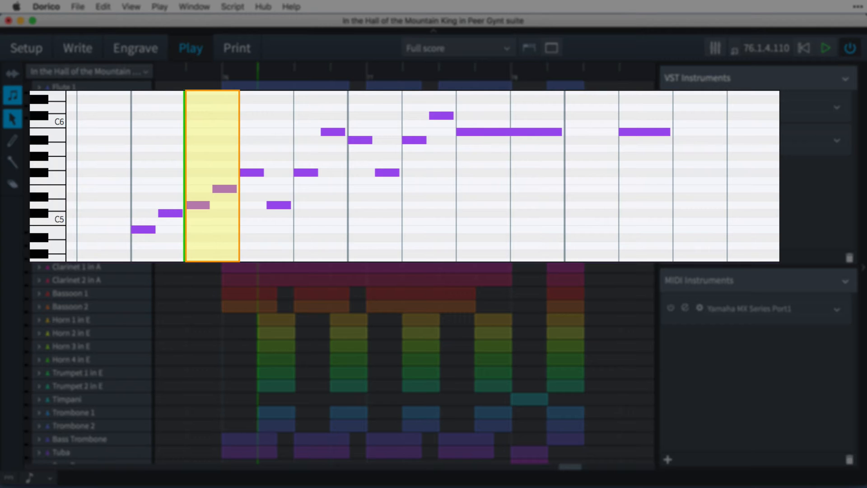
click(38, 113)
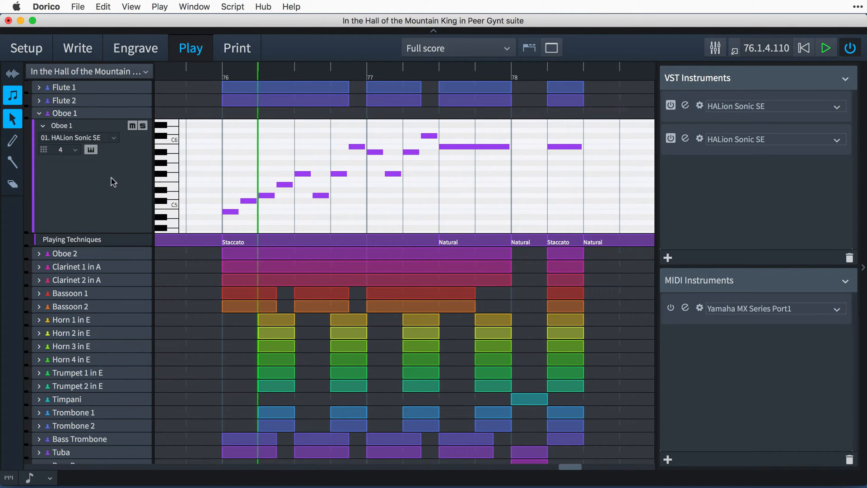
click(304, 174)
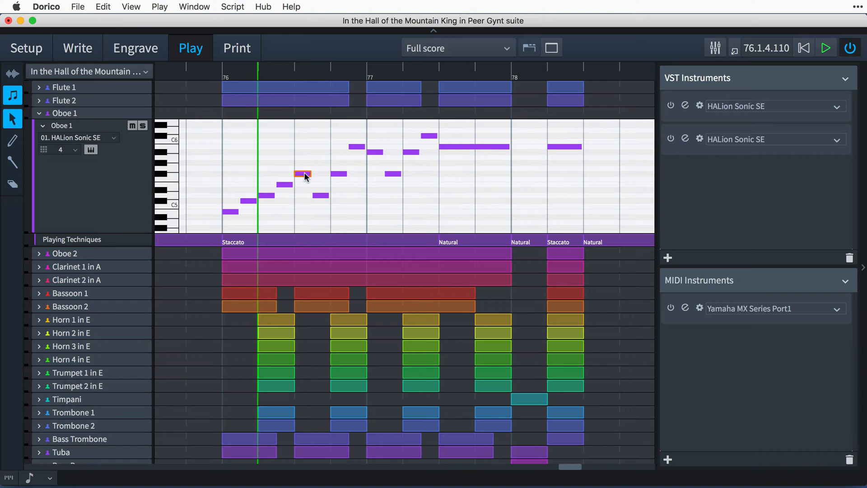
drag(303, 175, 321, 195)
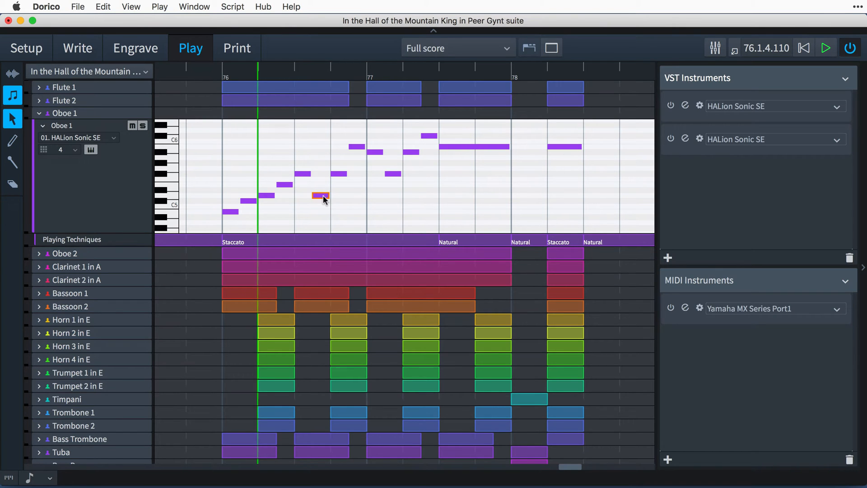
click(474, 146)
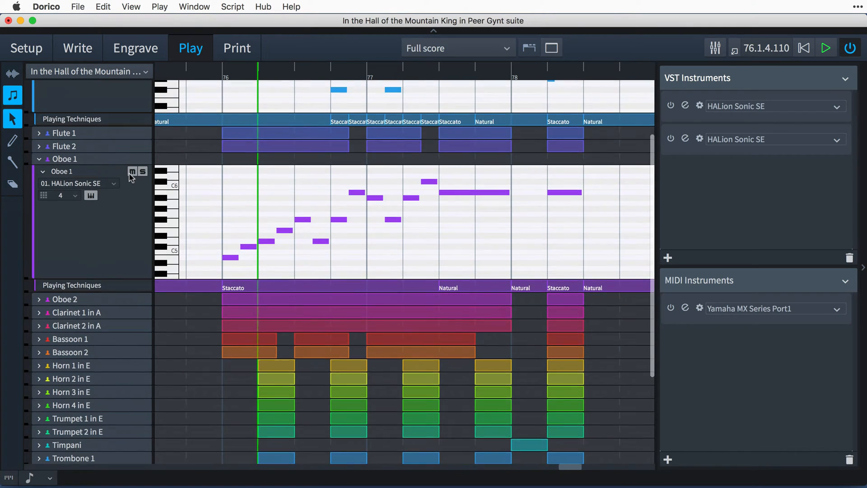
Add a third, empty VST instrument slot below the two HALion Sonic SE instances.
scroll(up, 3)
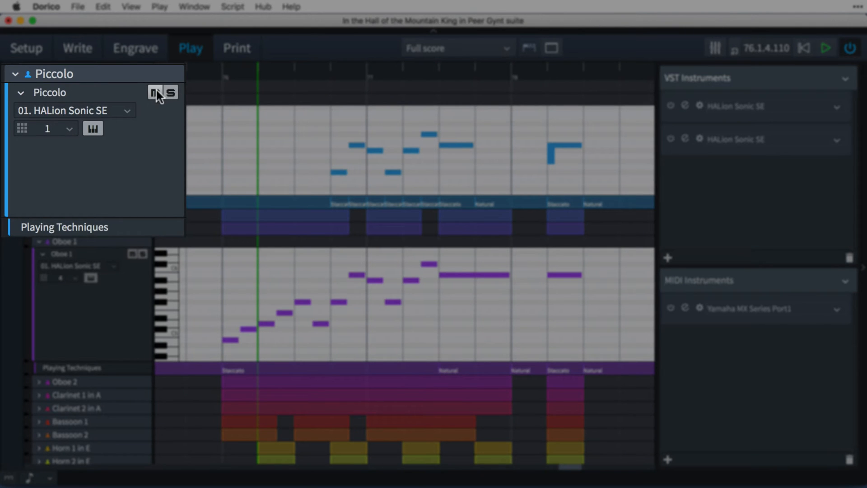
mouse_move(125, 135)
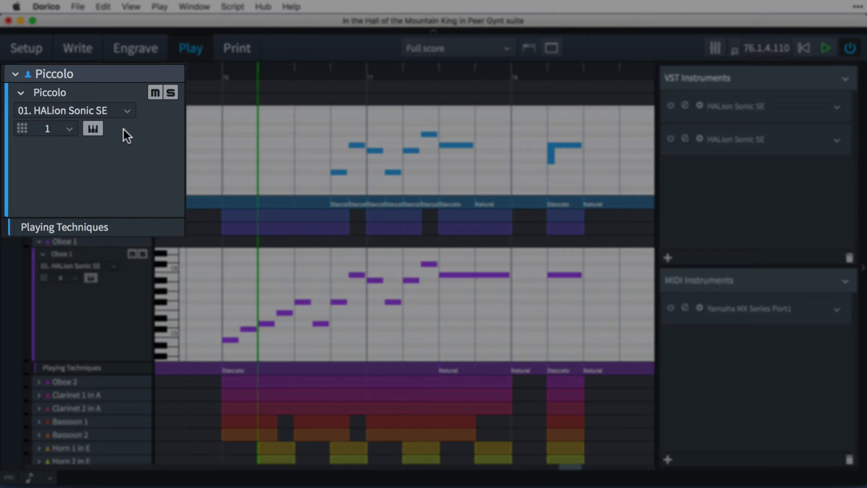
mouse_move(122, 133)
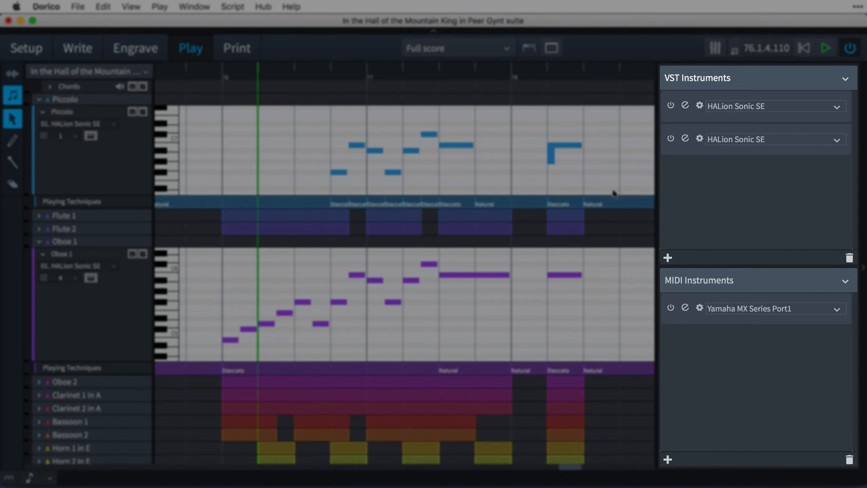
mouse_move(667, 257)
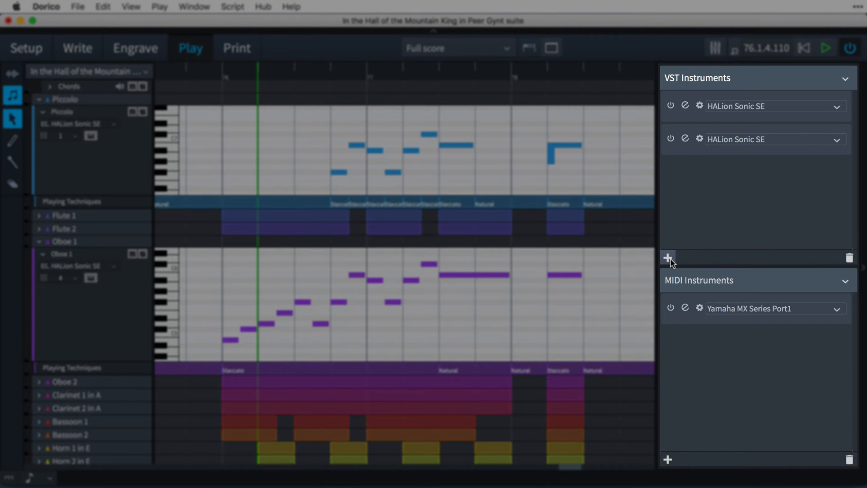
click(668, 258)
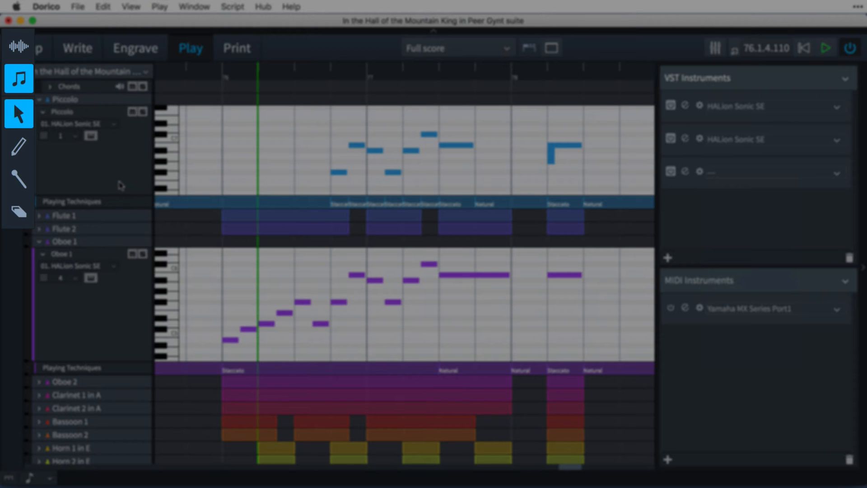
mouse_move(110, 183)
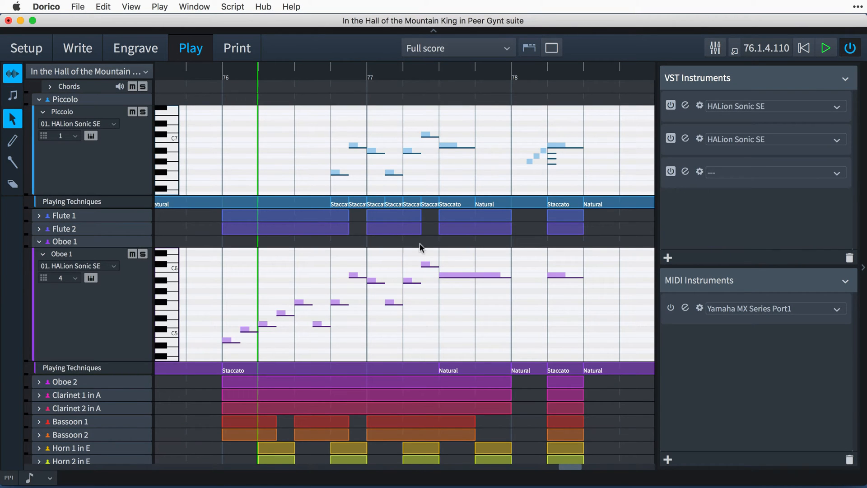
Show played durations on the long bar-77 oboe note and bring up the first HALion Sonic SE editor.
click(469, 274)
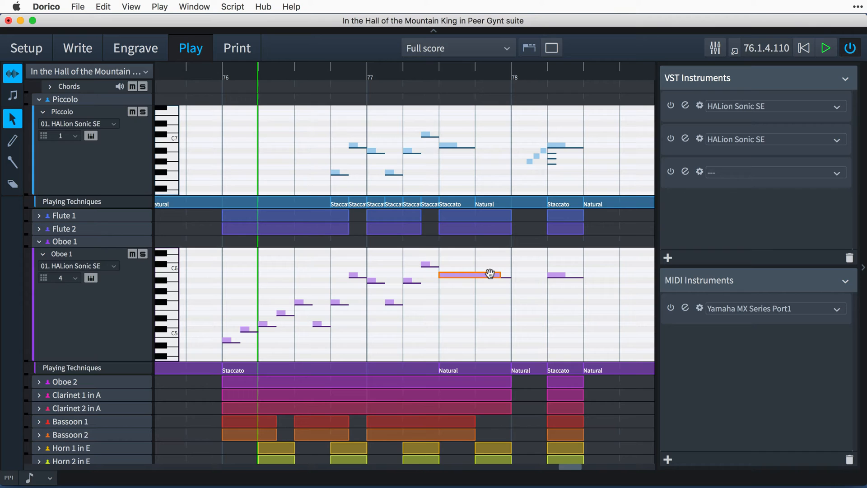
mouse_move(500, 274)
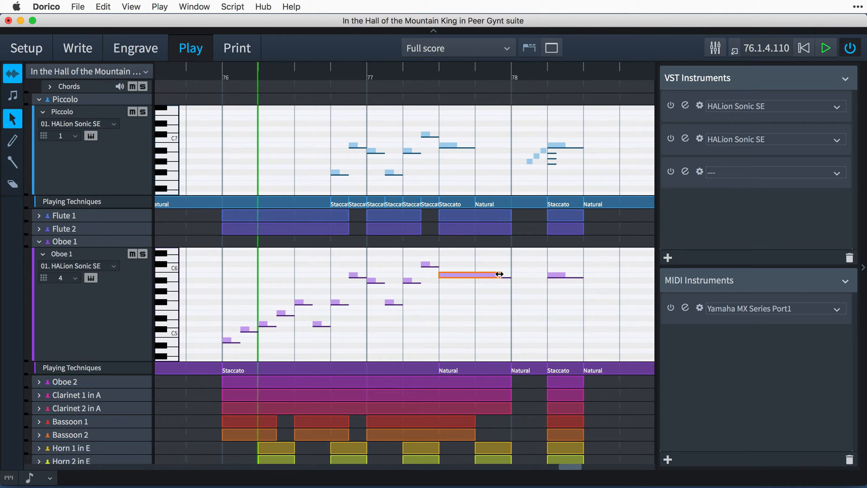
click(500, 288)
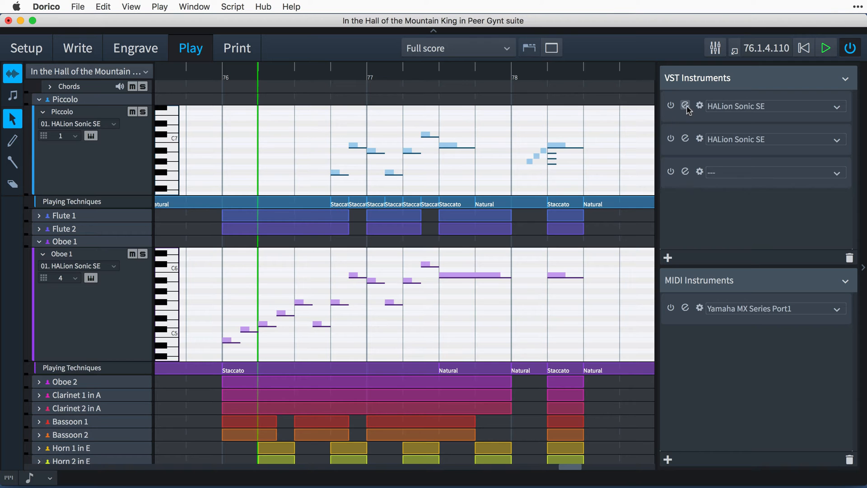
click(699, 106)
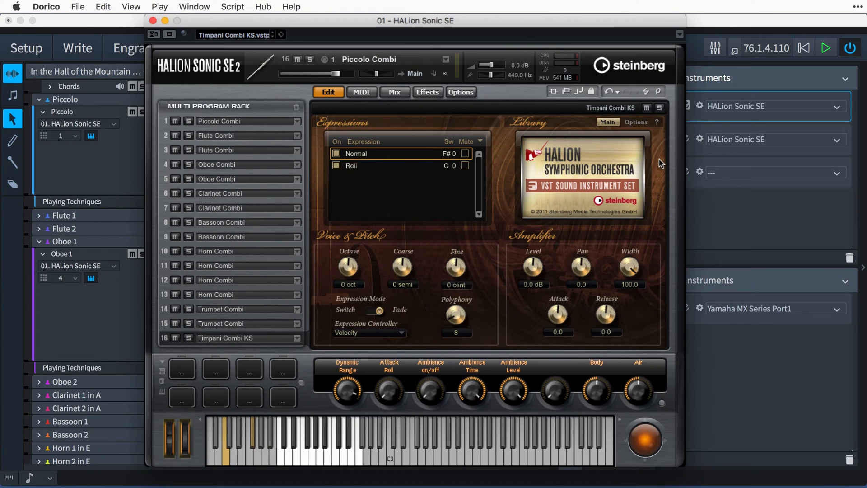
Close the HALion Sonic SE editor and play the score back from the start.
click(190, 48)
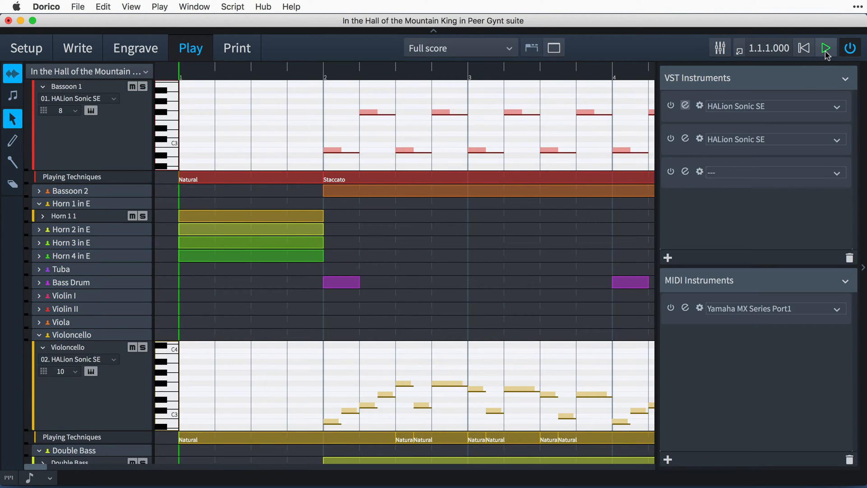
click(826, 47)
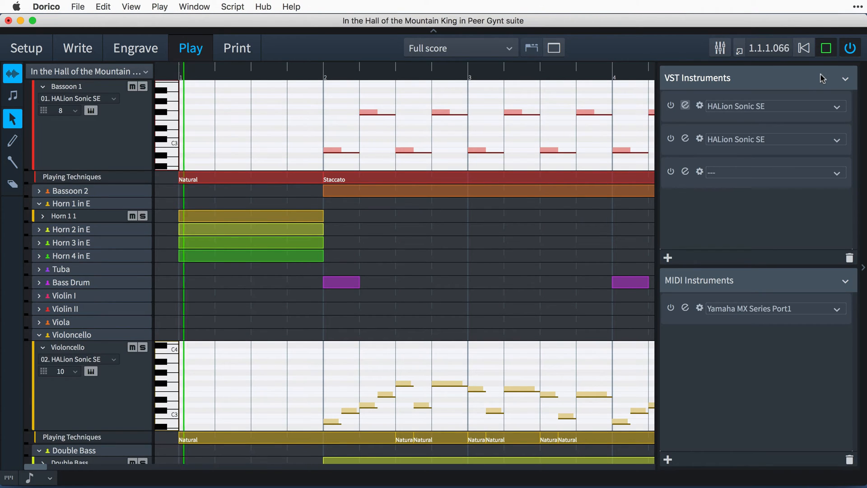
click(825, 48)
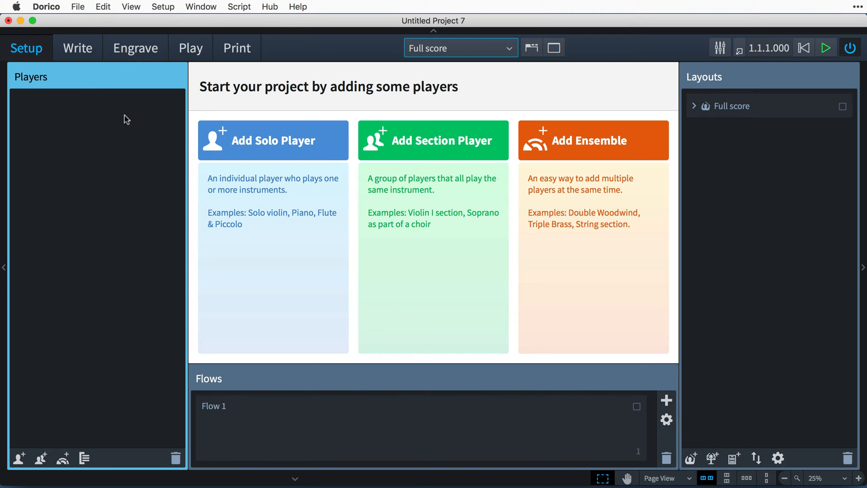
mouse_move(75, 188)
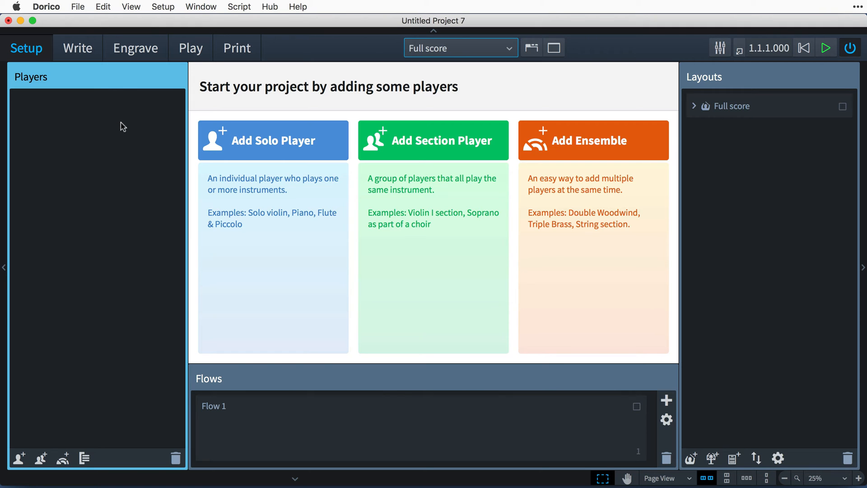
Check the empty VST Instruments panel in Play mode, then go back to Setup.
click(191, 48)
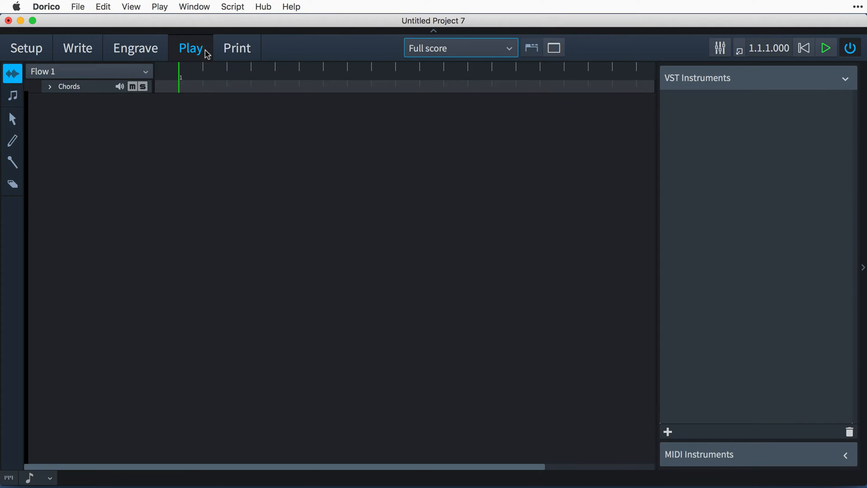
mouse_move(157, 133)
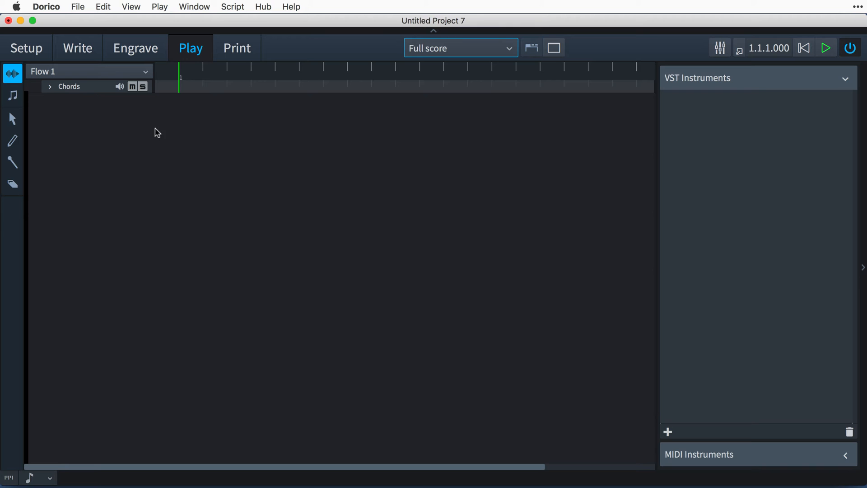
mouse_move(720, 156)
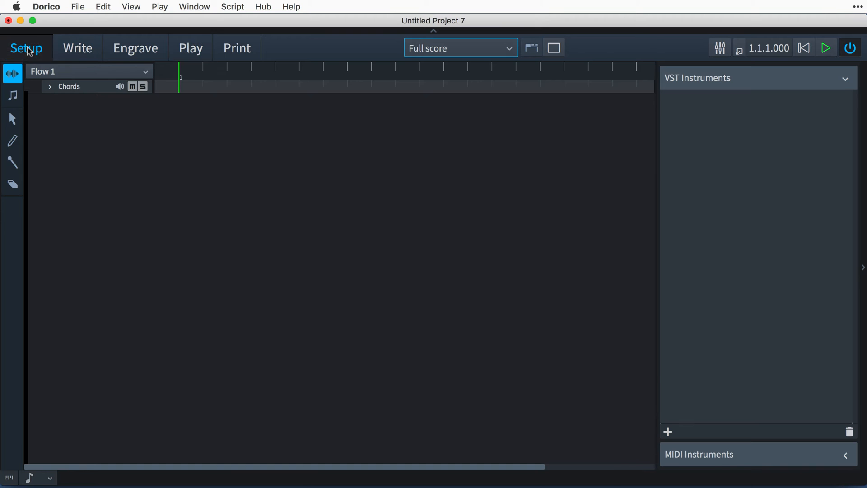
click(26, 48)
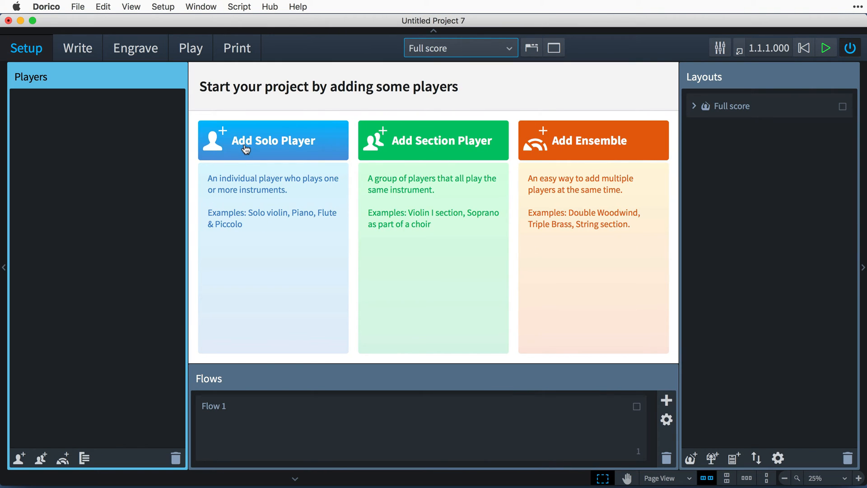
Enter the Piano melody using half, eighth and quarter note durations in Write mode.
click(273, 140)
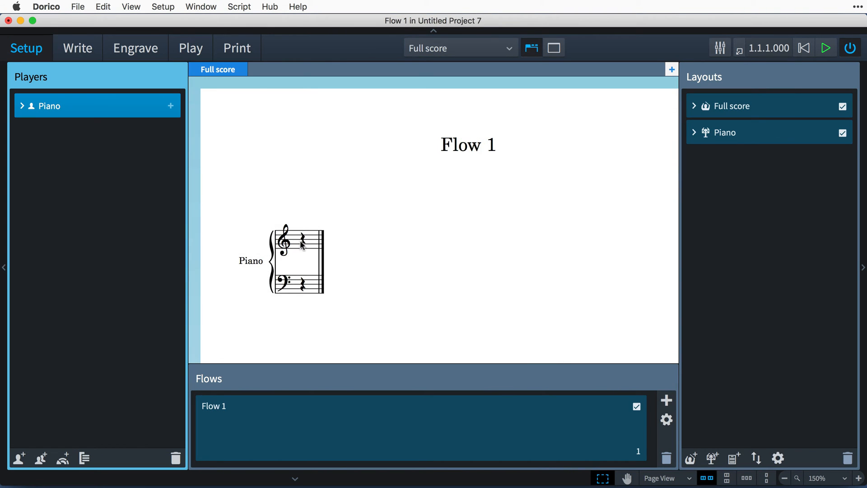
click(78, 48)
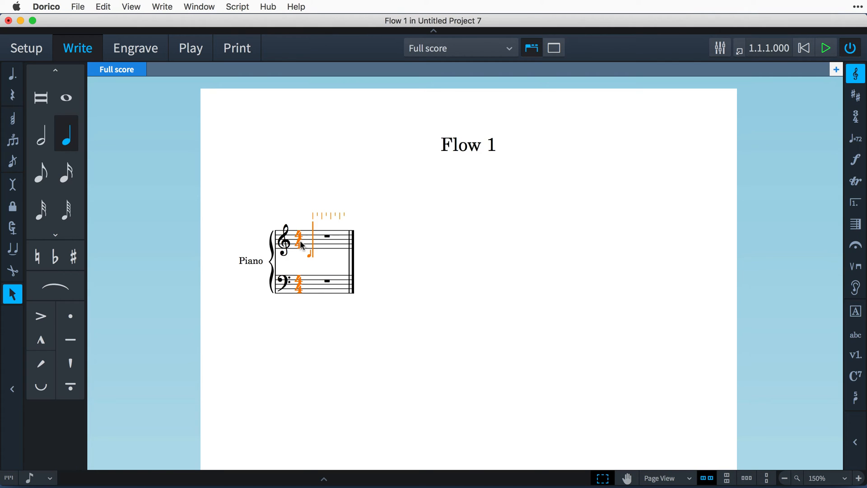
click(40, 133)
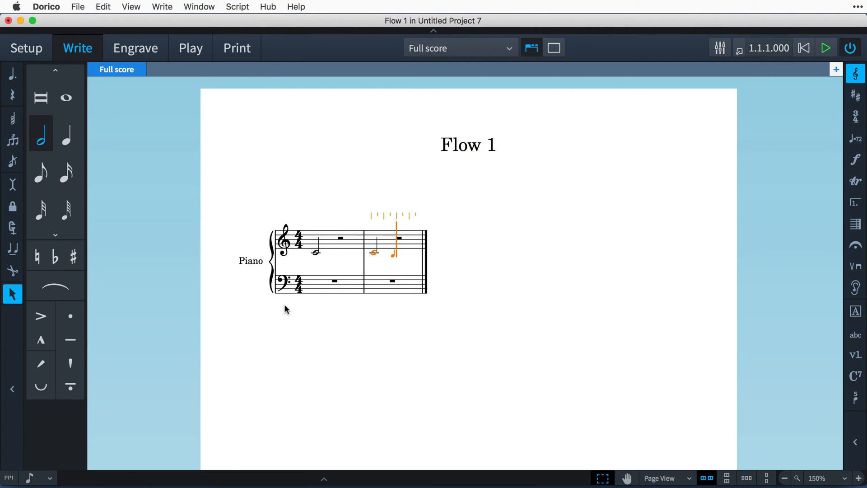
click(41, 172)
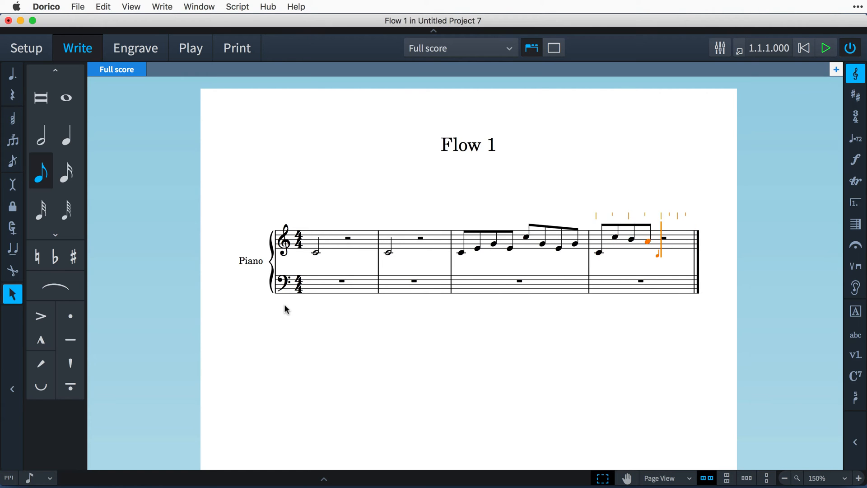
click(65, 132)
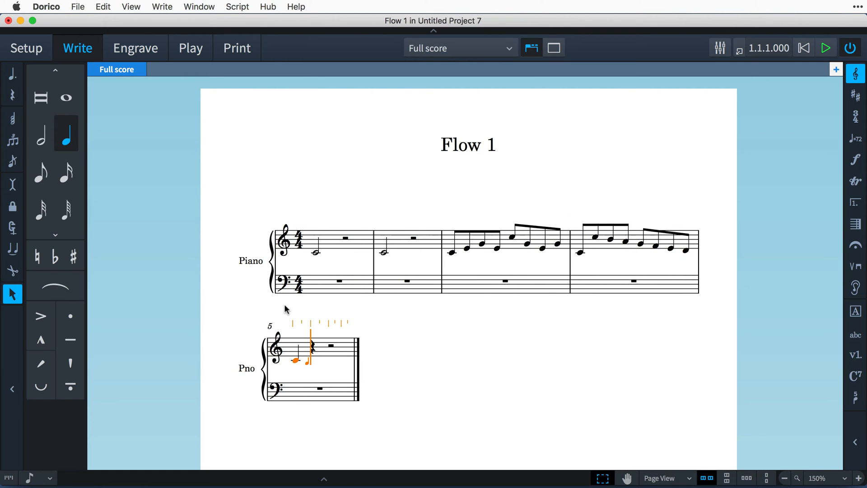
mouse_move(264, 260)
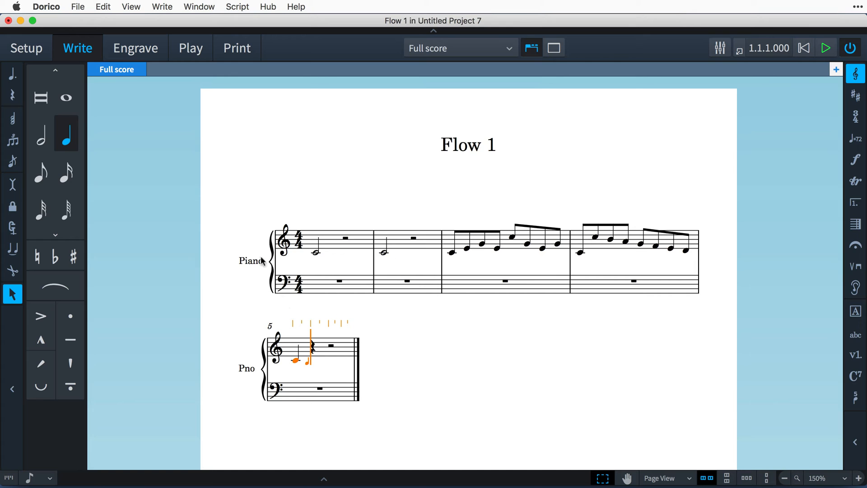
Expand the Piano player and instrument tracks to show the melody as a piano roll.
click(190, 48)
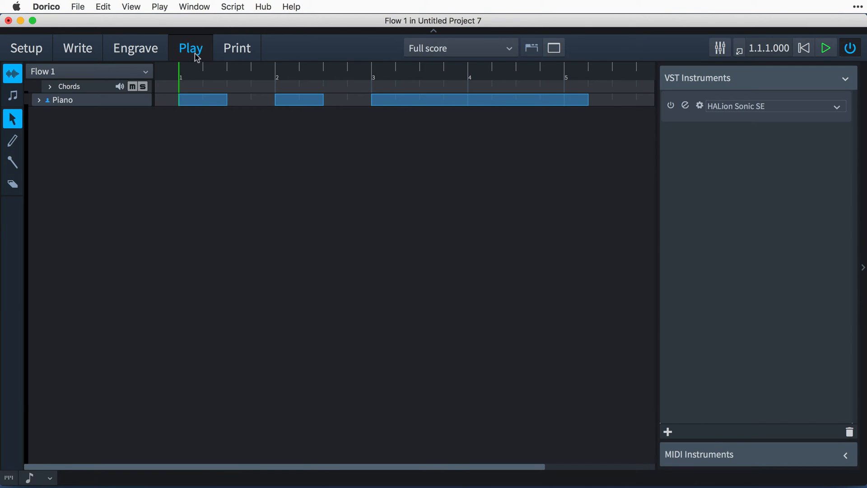
mouse_move(98, 115)
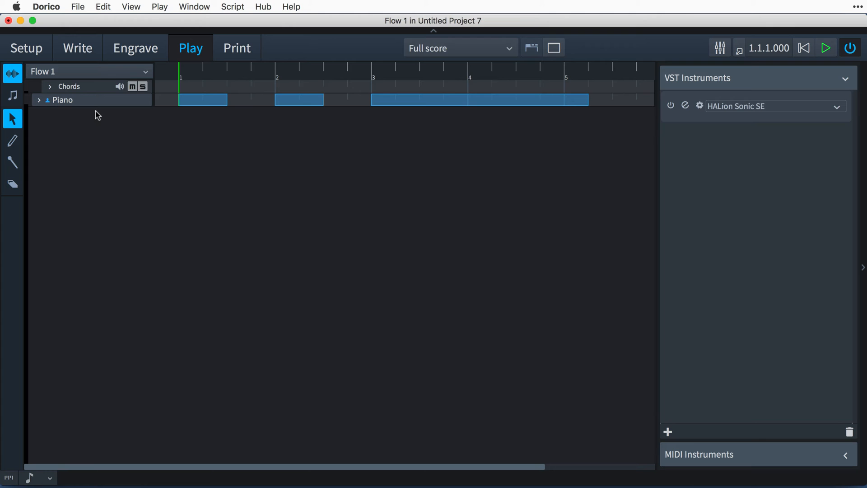
mouse_move(80, 121)
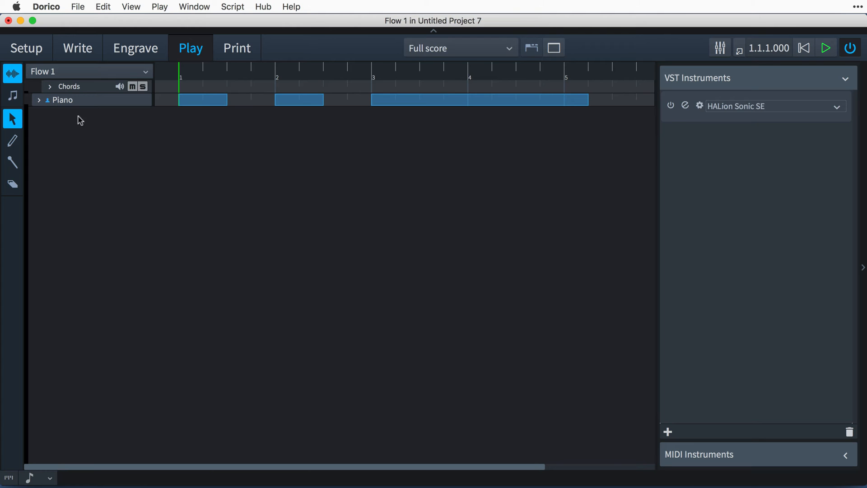
click(39, 100)
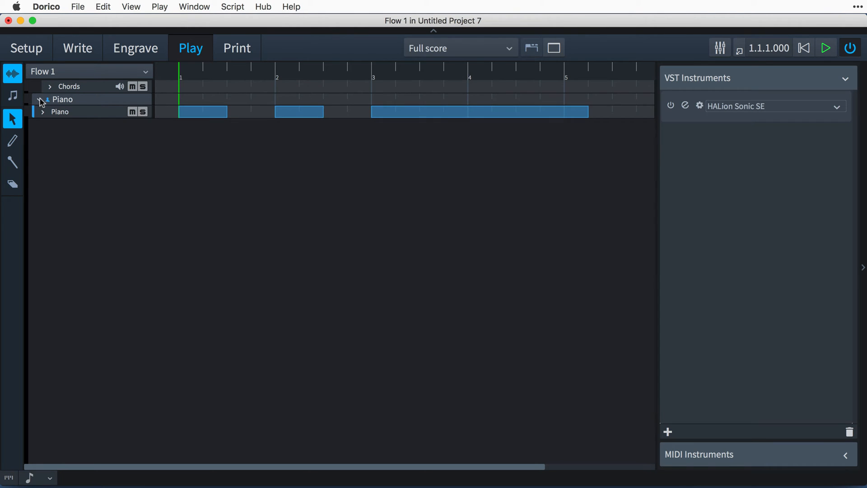
click(40, 100)
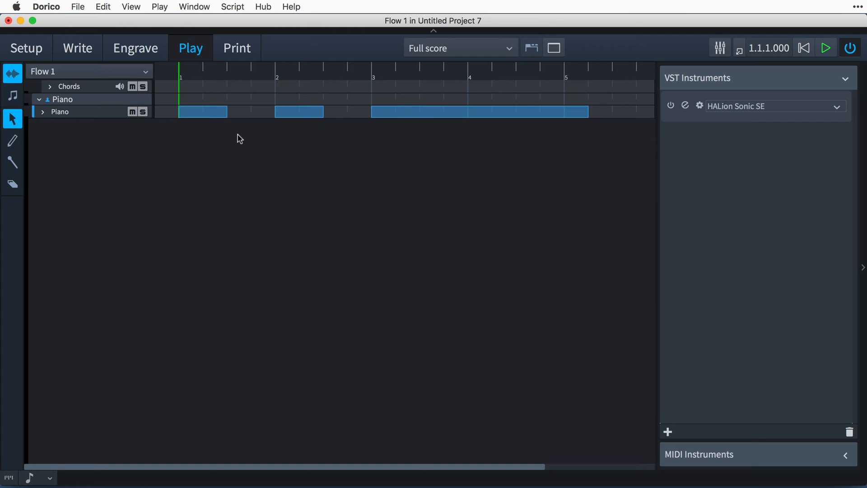
click(142, 112)
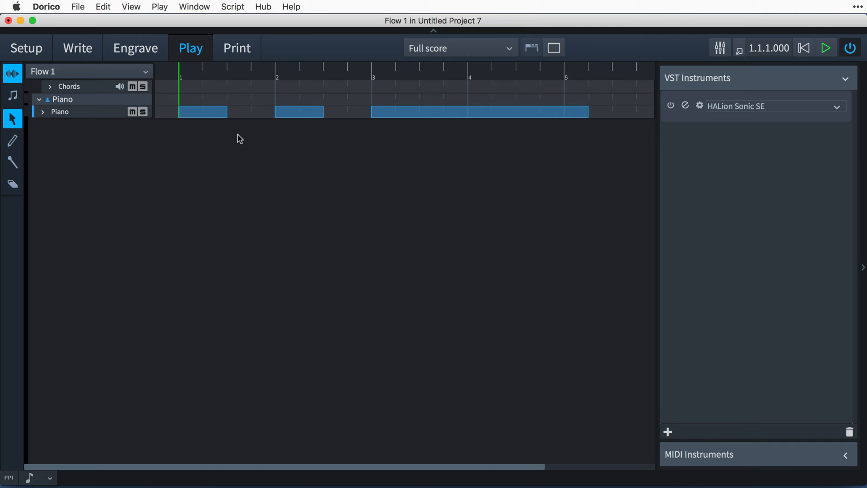
mouse_move(45, 114)
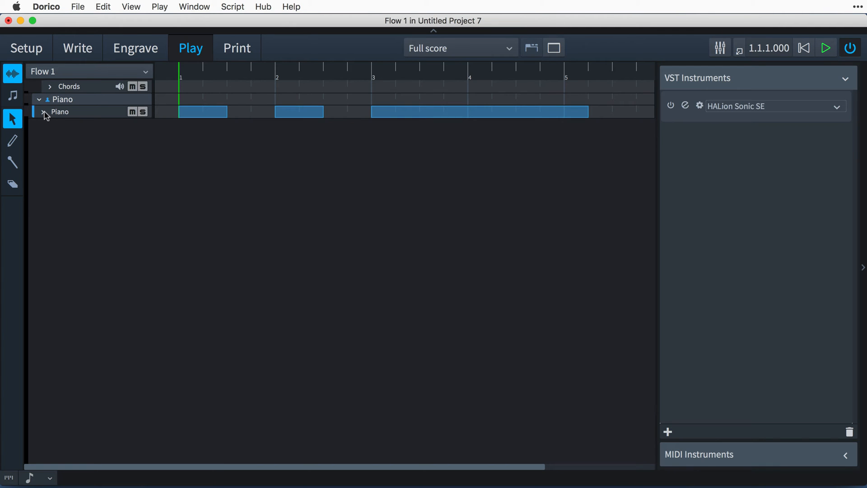
click(45, 112)
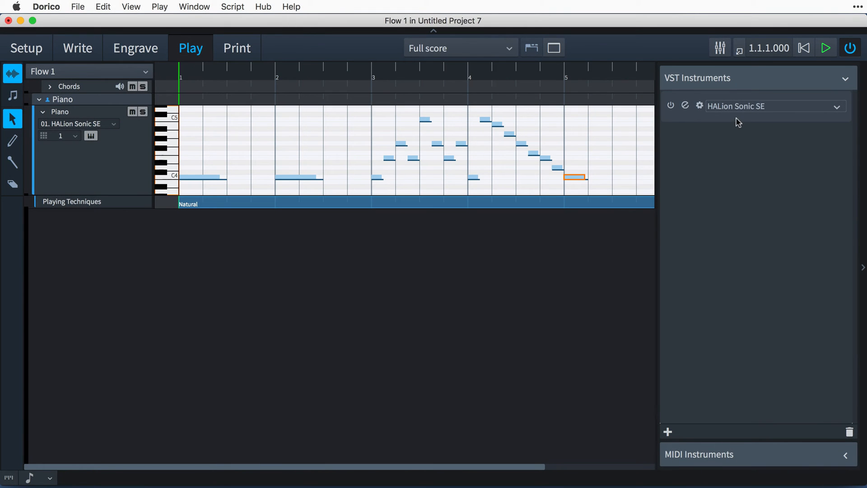
Bring up the HALion Sonic SE editor with the Yamaha piano loaded.
click(755, 105)
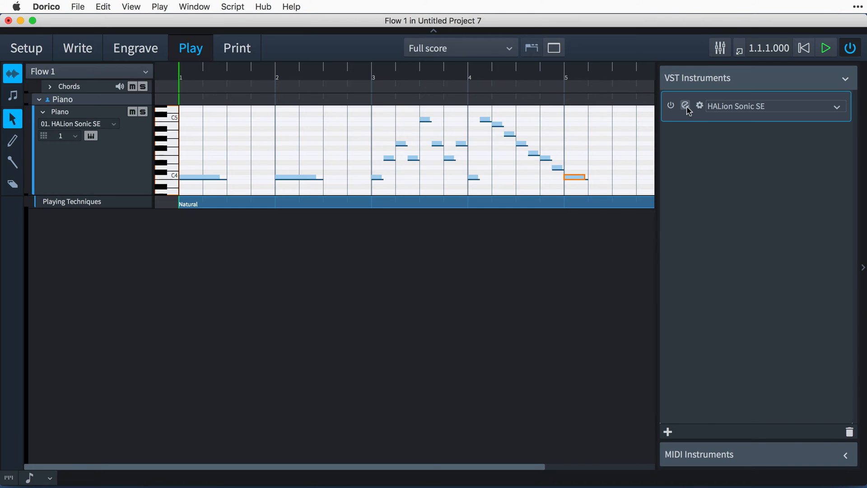
click(686, 105)
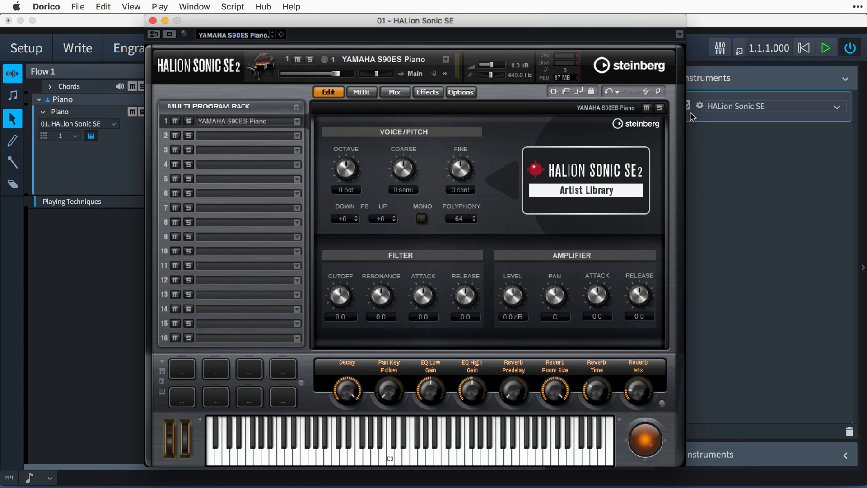
mouse_move(242, 131)
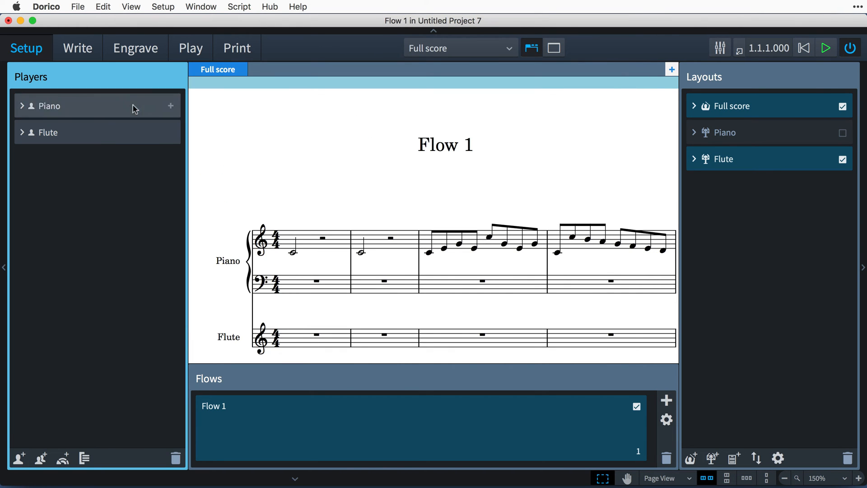
Enter a bar of eighth notes on the Flute staff and return to the playback view.
click(78, 48)
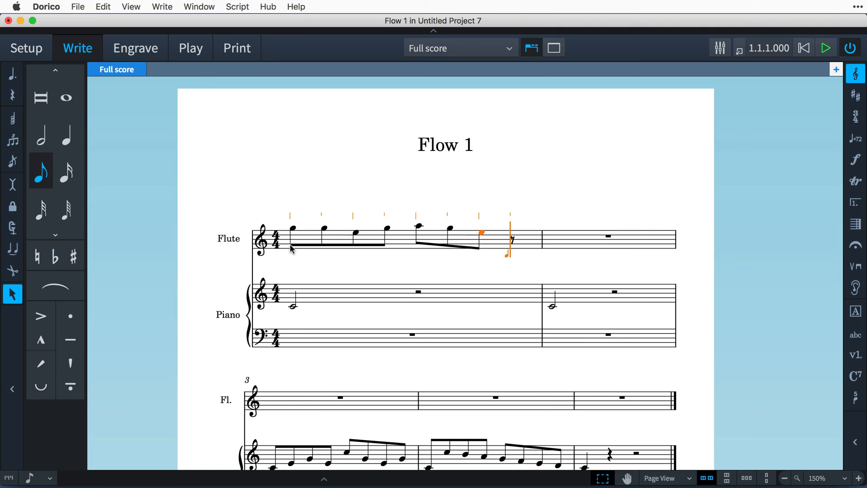
click(191, 48)
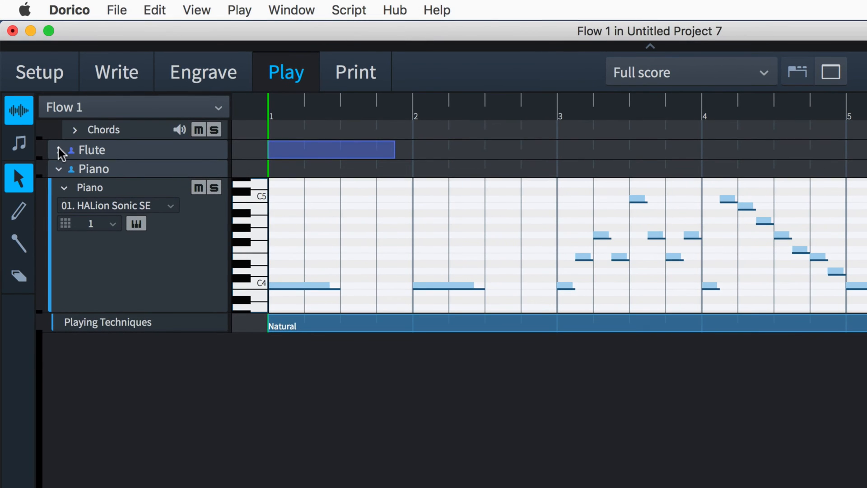
Expand the Flute track to show its piano roll routed to HALion Sonic SE channel 2.
click(60, 150)
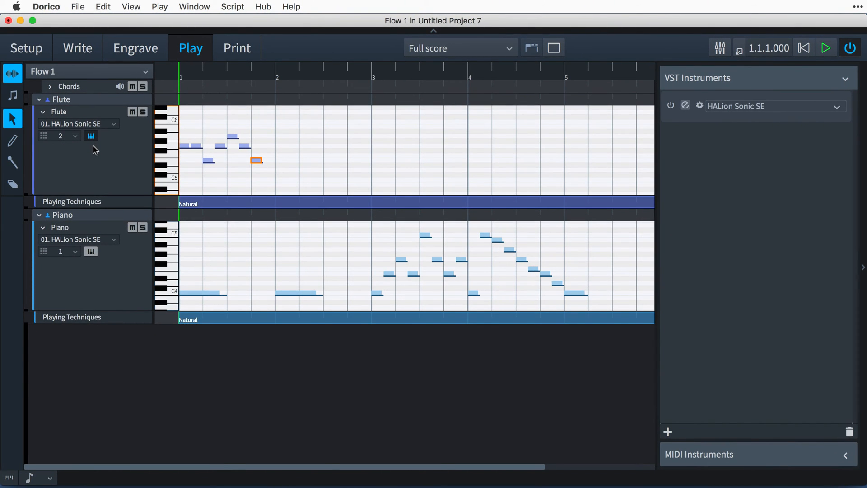
Review the Flute Combi's Expressions list in HALion Sonic SE, then bring up Dorico's Play menu.
click(90, 135)
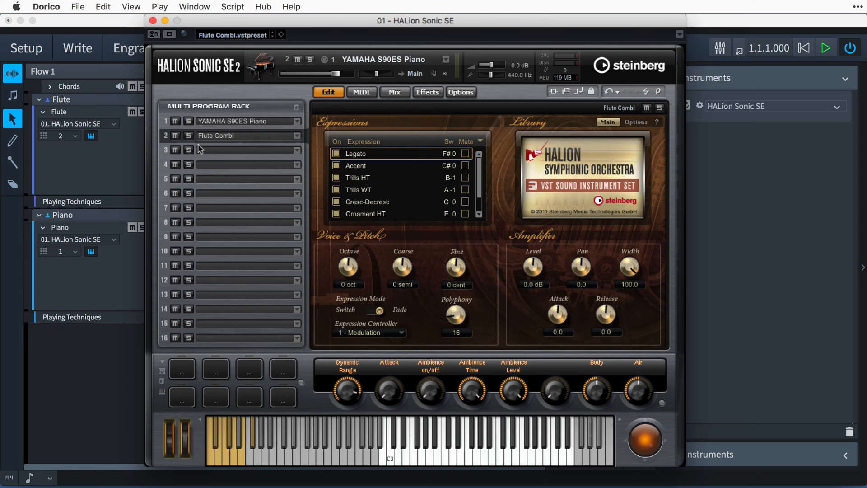
mouse_move(210, 149)
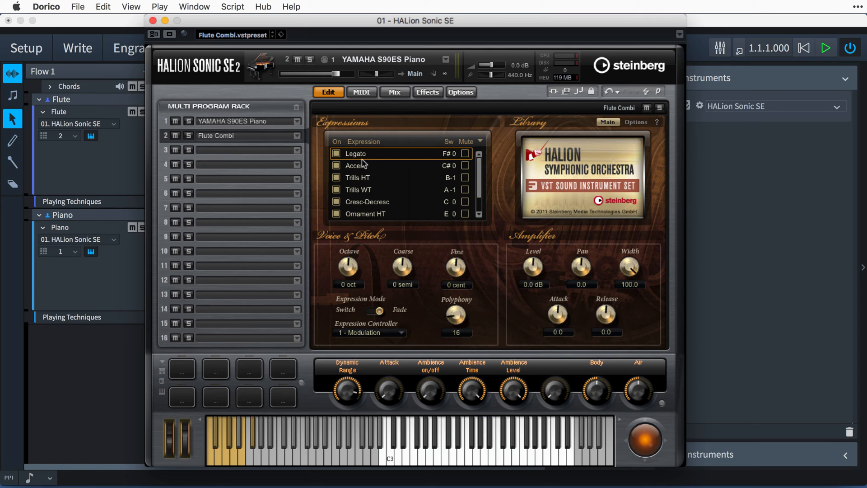
mouse_move(418, 202)
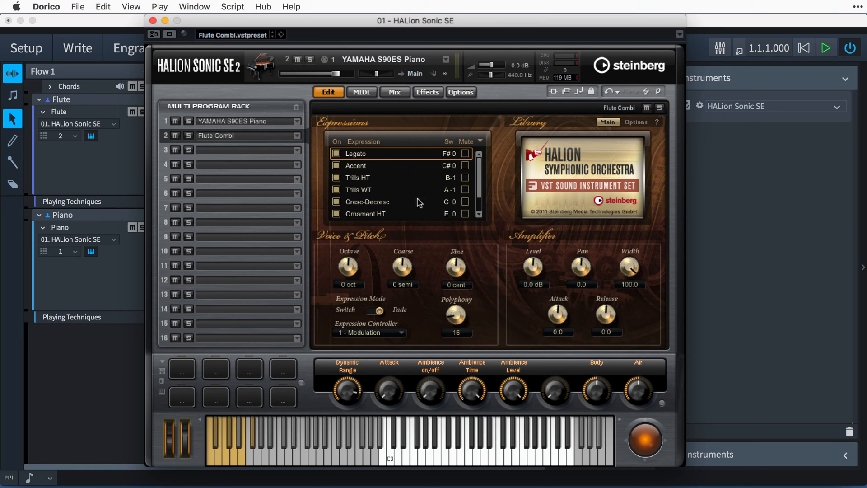
mouse_move(479, 196)
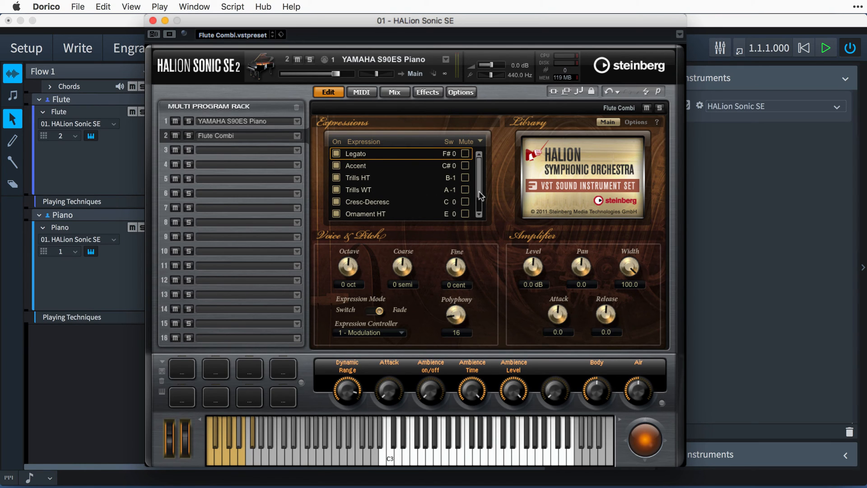
scroll(down, 3)
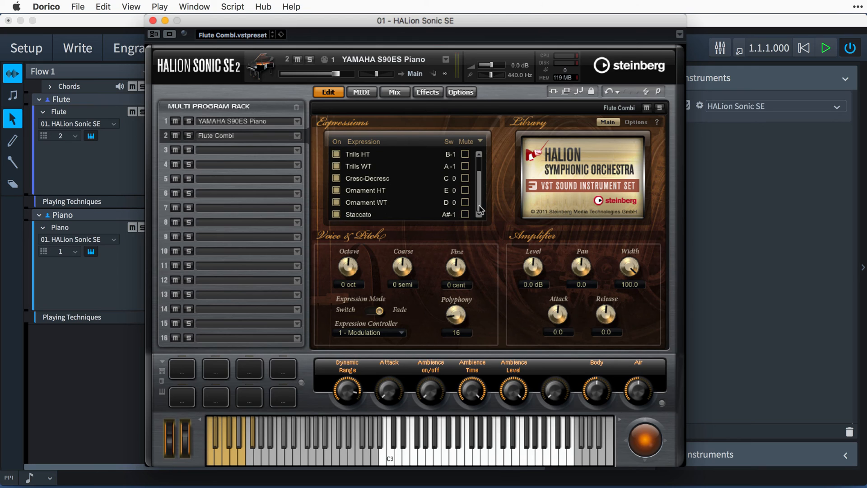
mouse_move(499, 215)
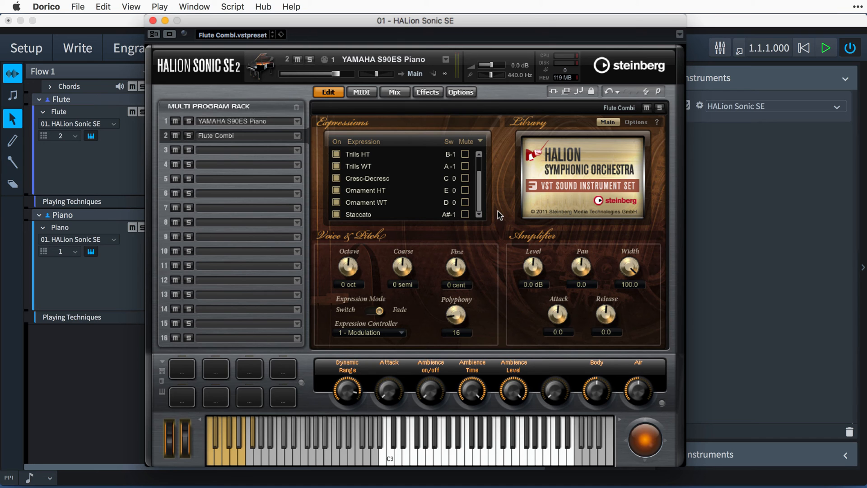
click(160, 6)
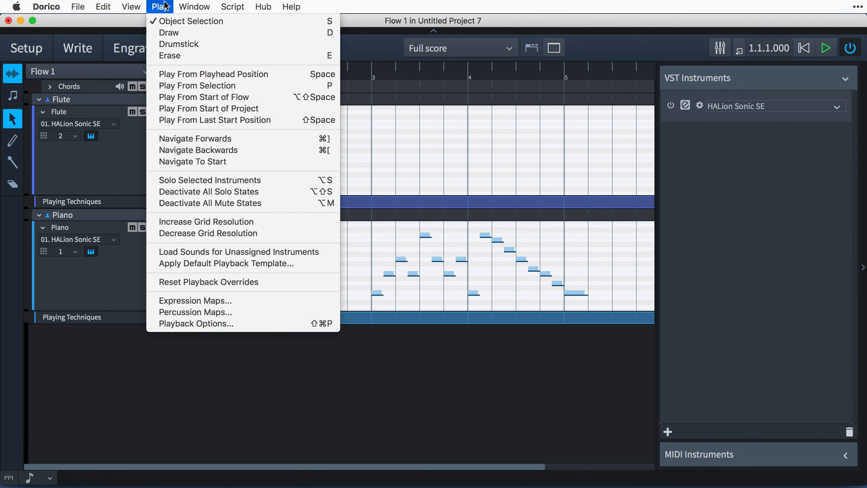
mouse_move(270, 297)
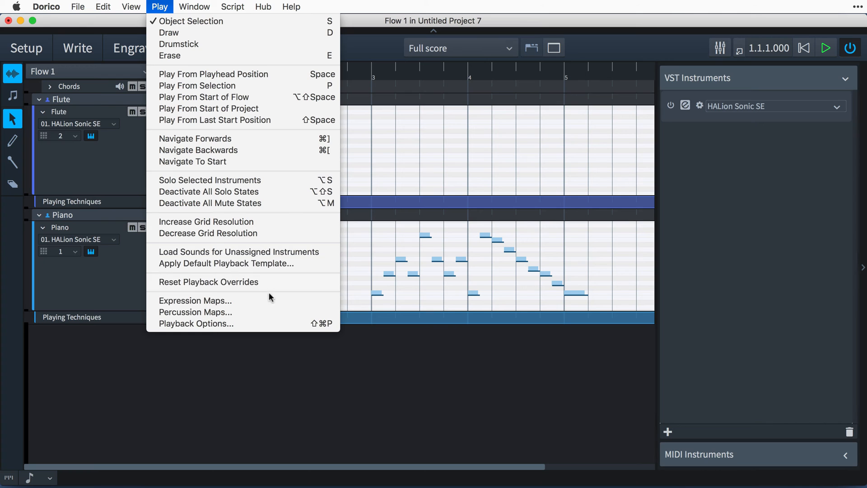
Review the HSO instrument maps in the Expression Maps dialog and close it.
click(194, 300)
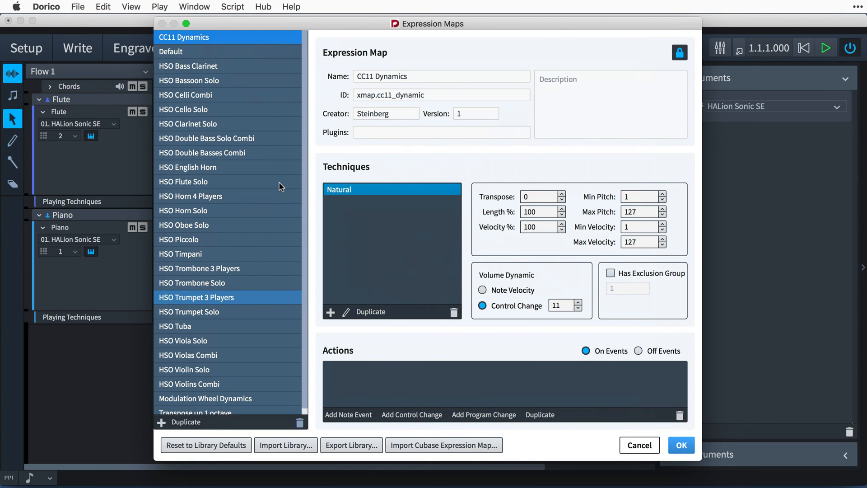
click(183, 181)
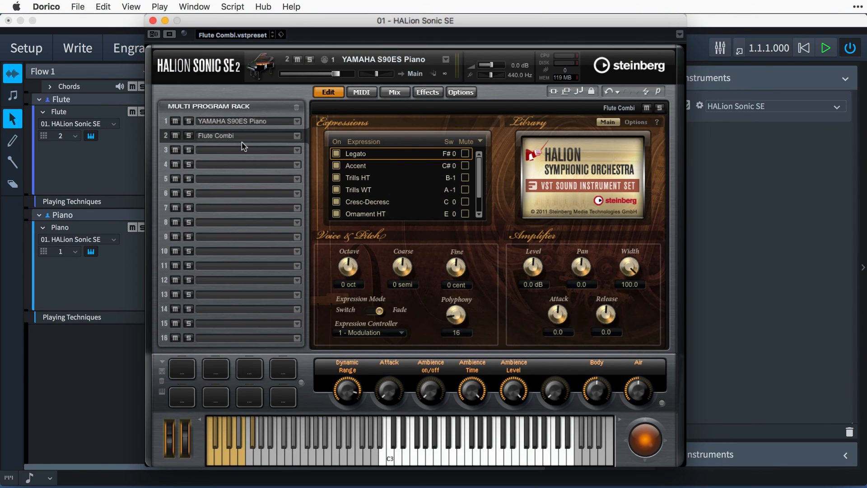
mouse_move(243, 172)
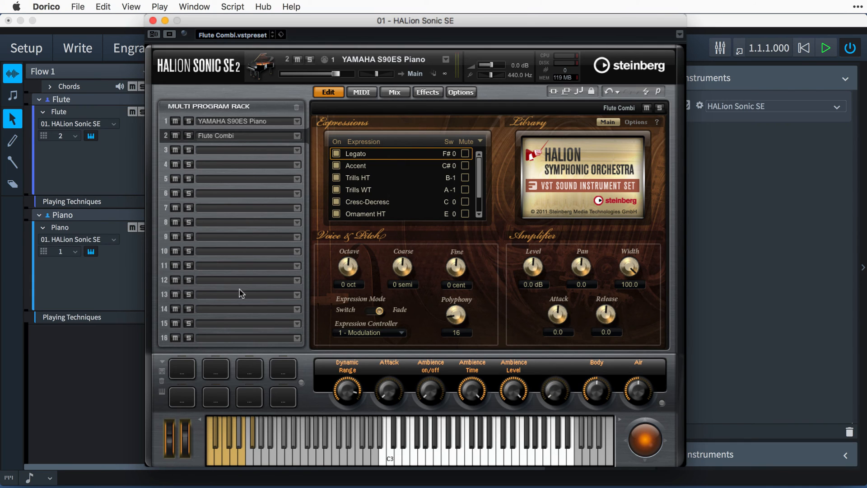
mouse_move(237, 348)
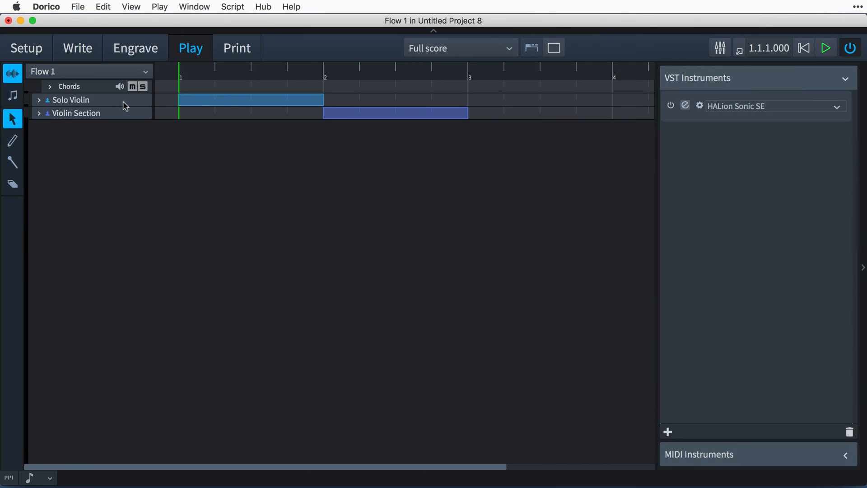
mouse_move(135, 110)
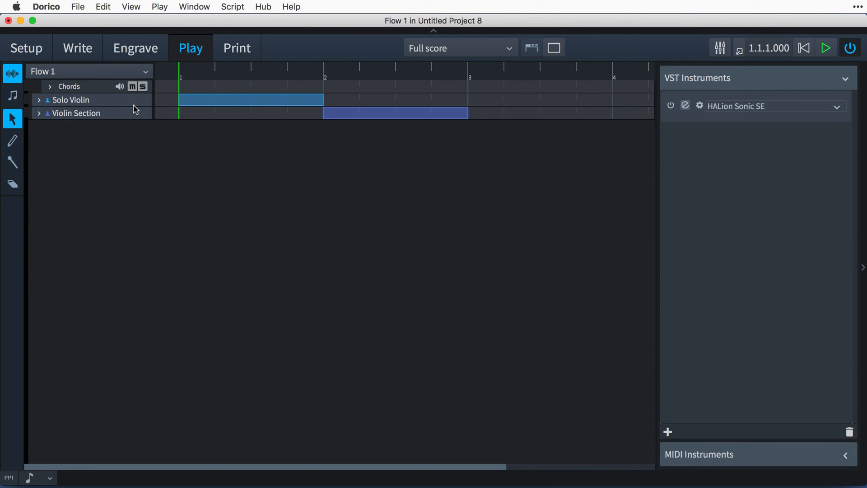
mouse_move(412, 163)
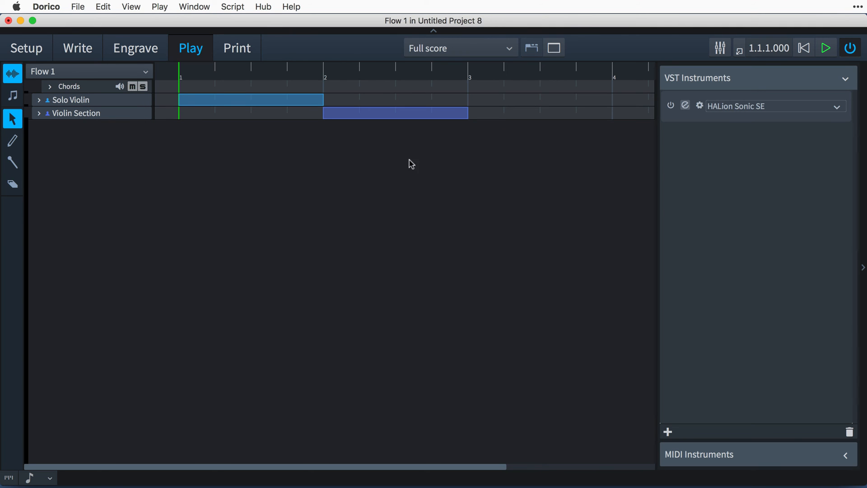
Play back the violin duet in Write mode, then return to Untitled Project 7's Play mode.
click(686, 105)
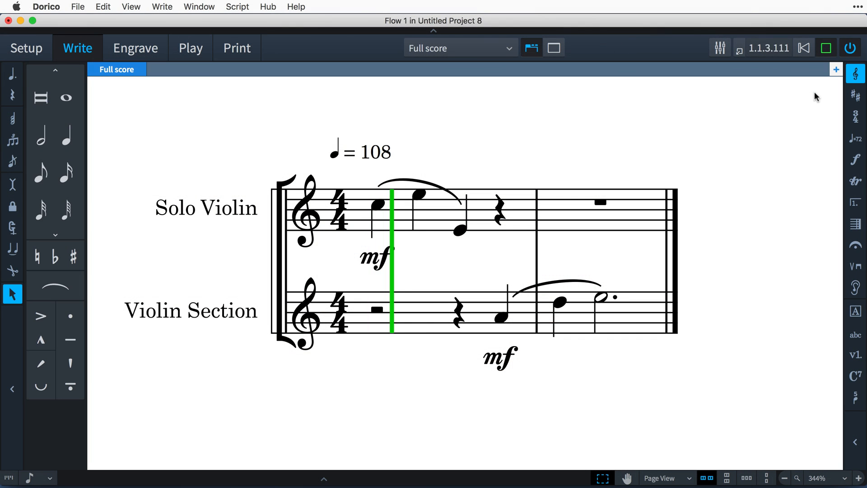
key(Right)
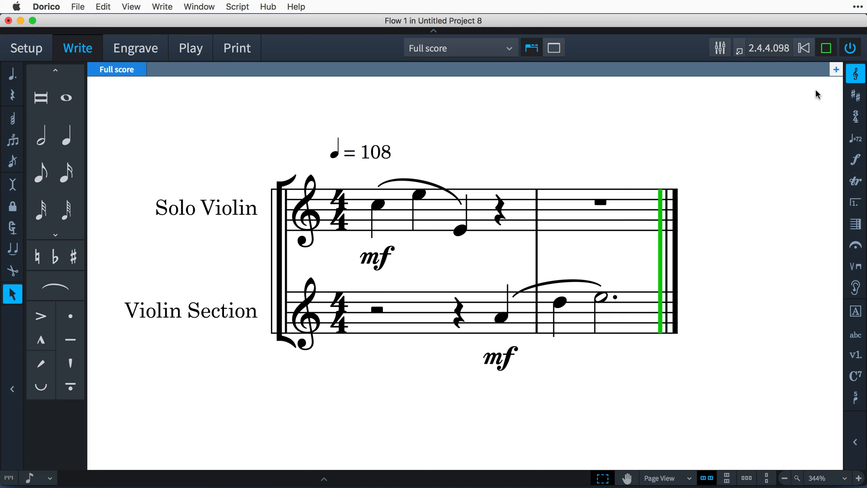
click(189, 48)
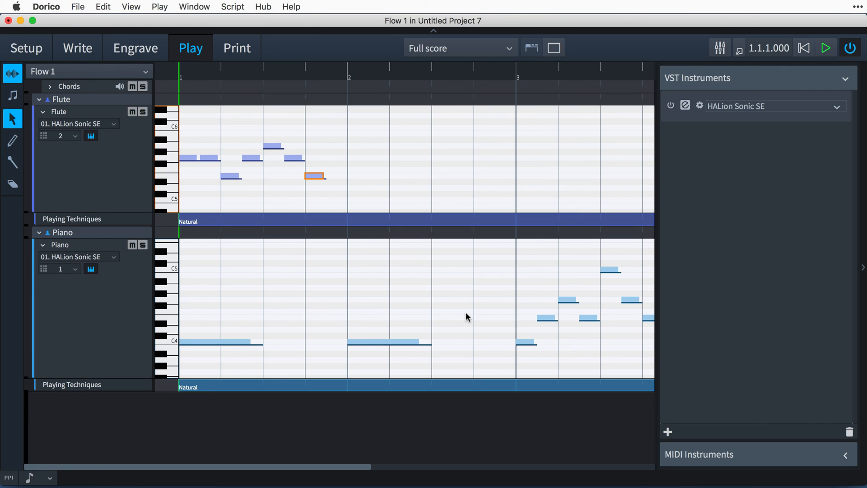
mouse_move(678, 395)
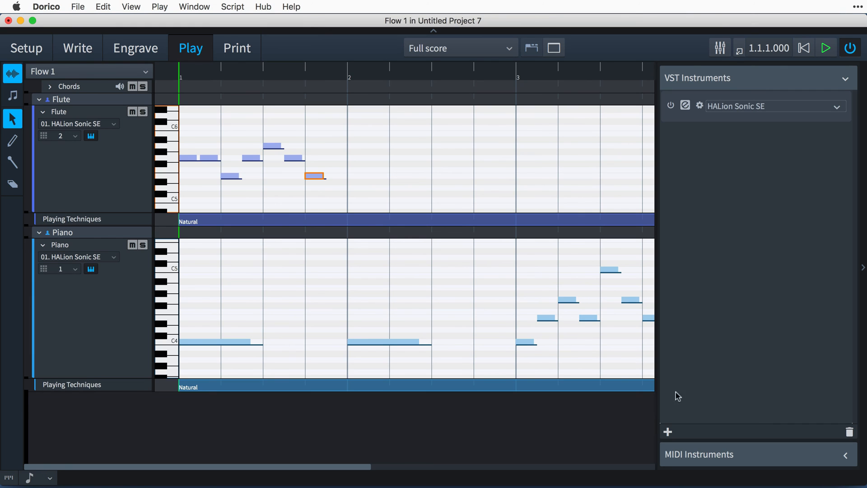
Add a second VST instrument slot loaded with Play, then look through and close the Percussion Maps dialog.
click(668, 431)
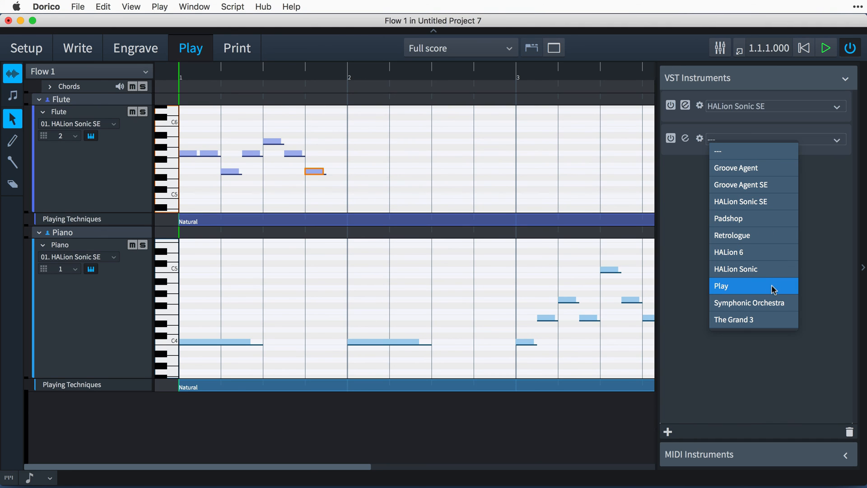
mouse_move(782, 322)
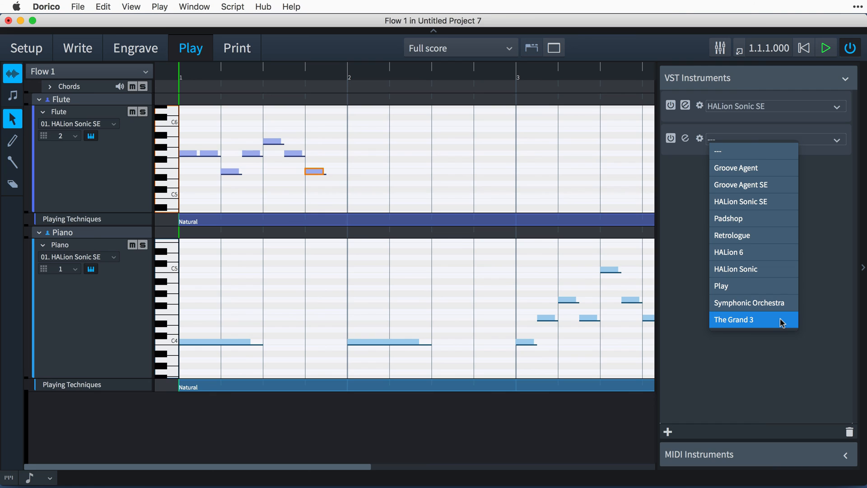
mouse_move(780, 360)
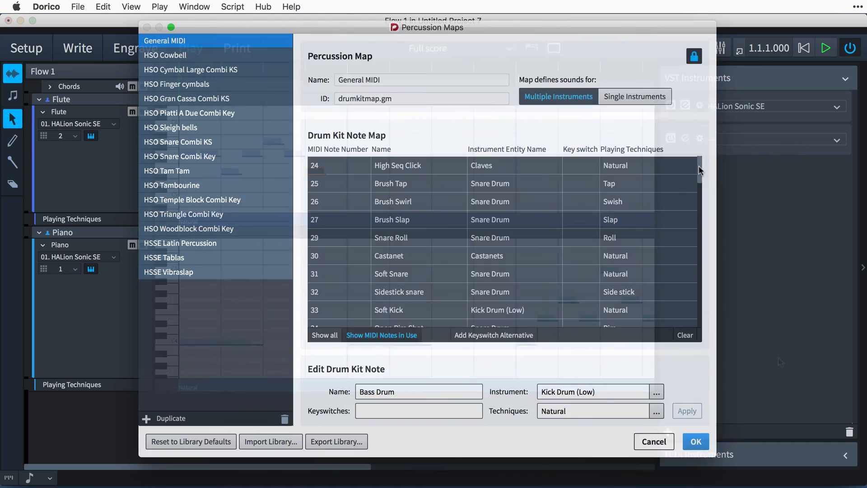
scroll(down, 3)
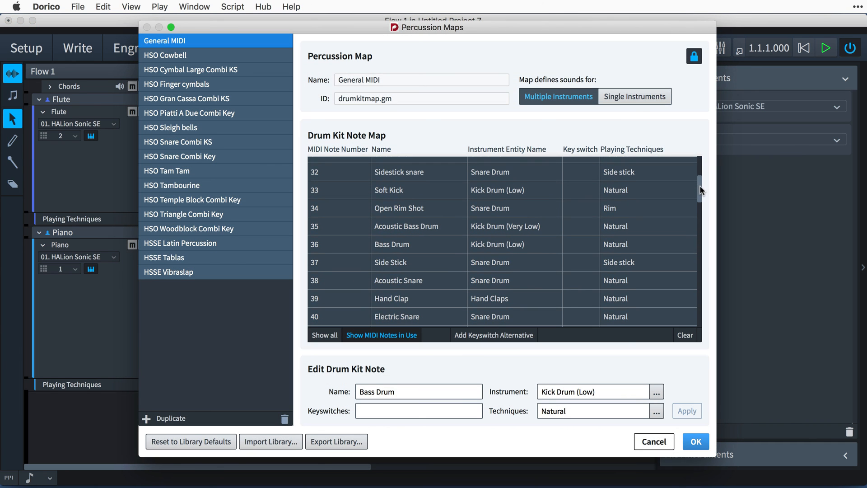
click(696, 442)
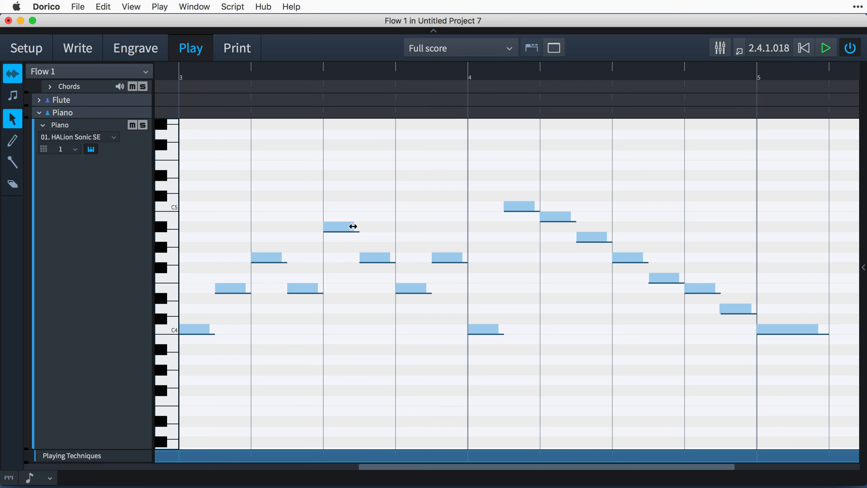
Route the Flute track to instrument 02. Play on channel 1.
click(336, 226)
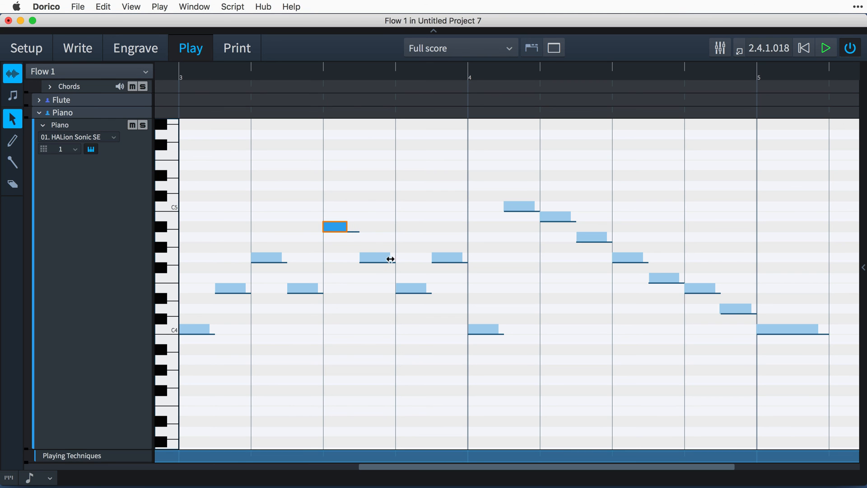
click(379, 258)
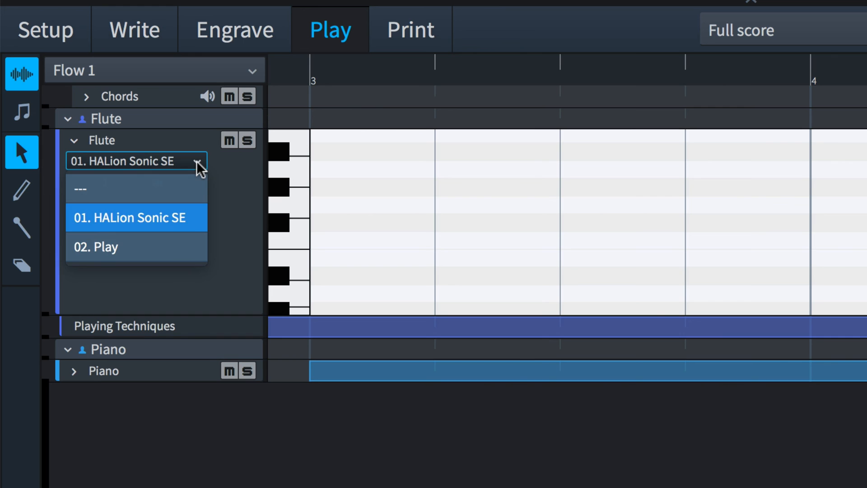
click(97, 247)
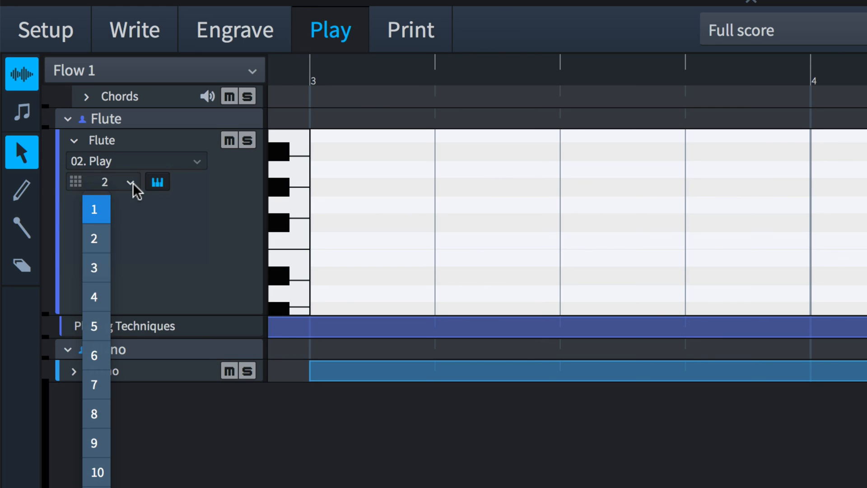
click(95, 209)
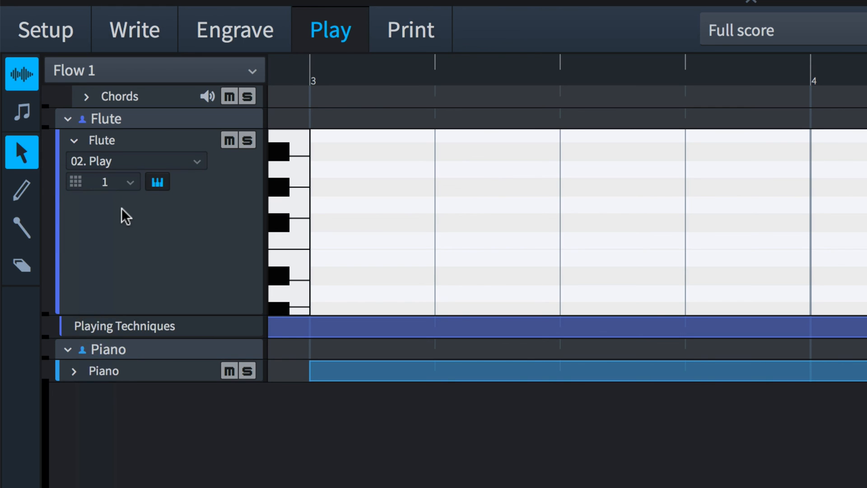